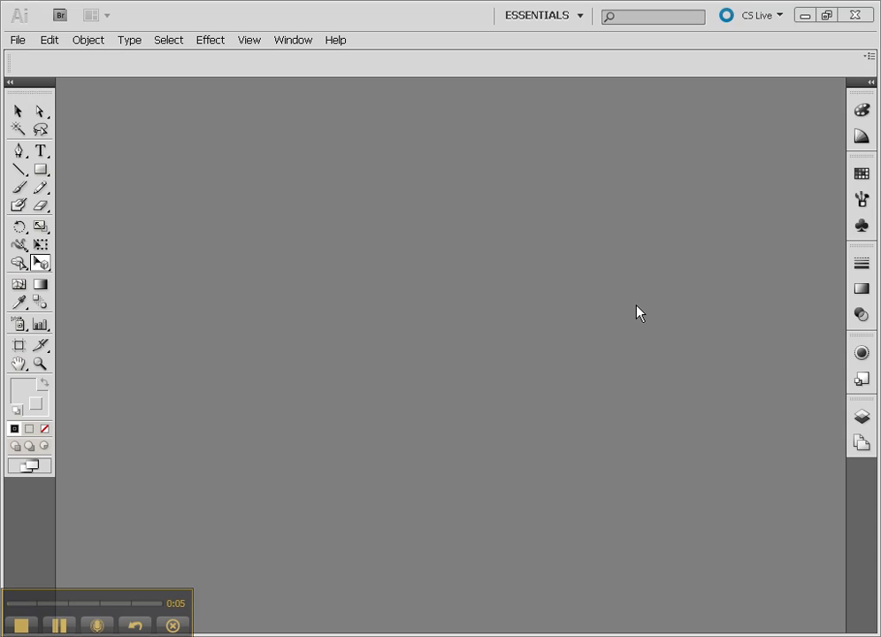
{"action": "mouse_move", "coordinate": [628, 292]}
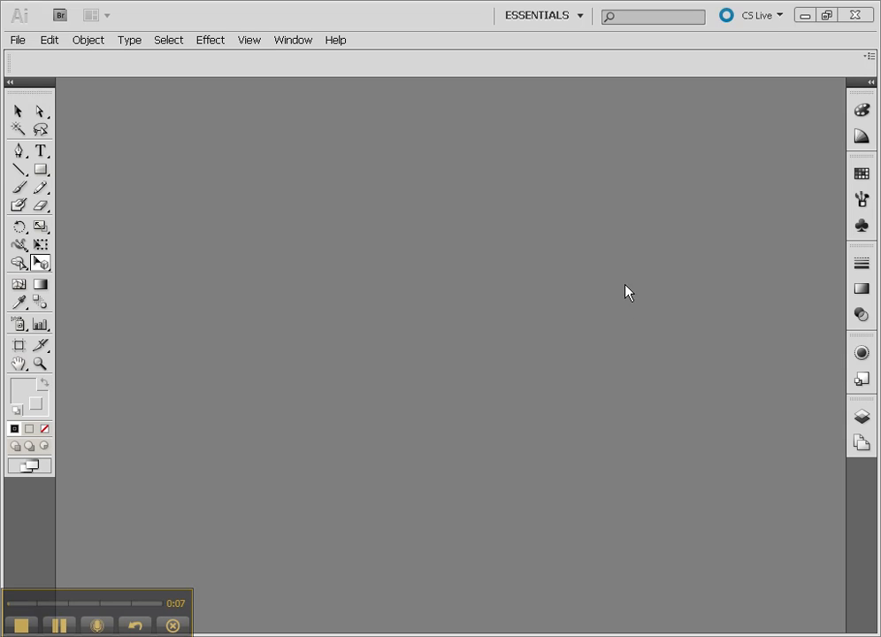
Step: Open the File menu to start a new document
{"action": "left_click", "coordinate": [16, 40]}
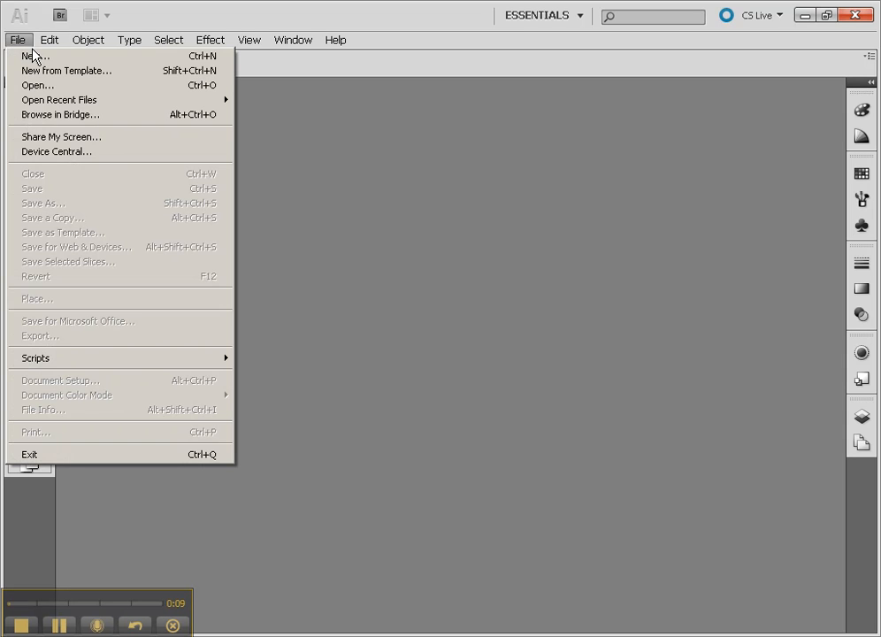
Step: Create a new Web-profile document sized 1024 × 768 px
{"action": "left_click", "coordinate": [31, 56]}
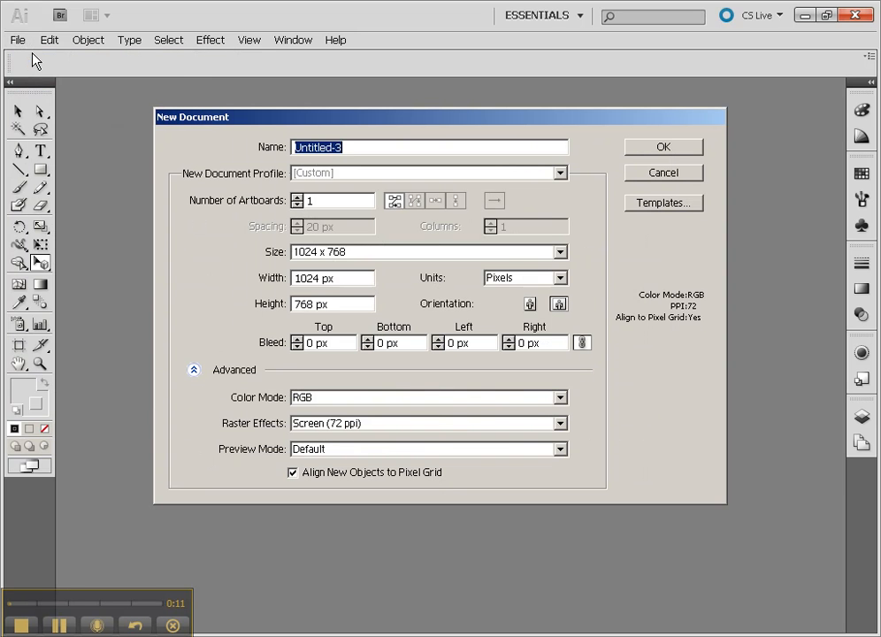
{"action": "left_click", "coordinate": [429, 252]}
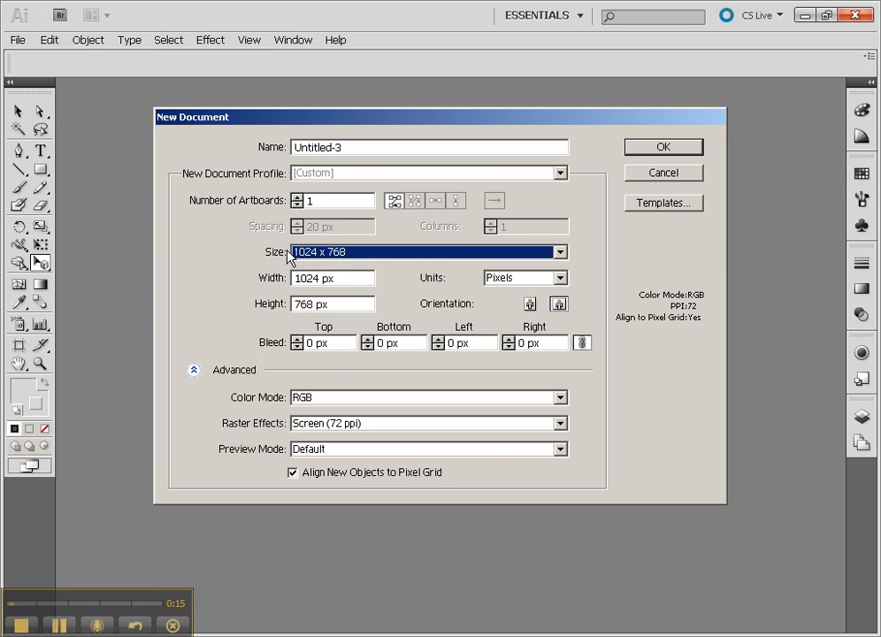
{"action": "mouse_move", "coordinate": [521, 168]}
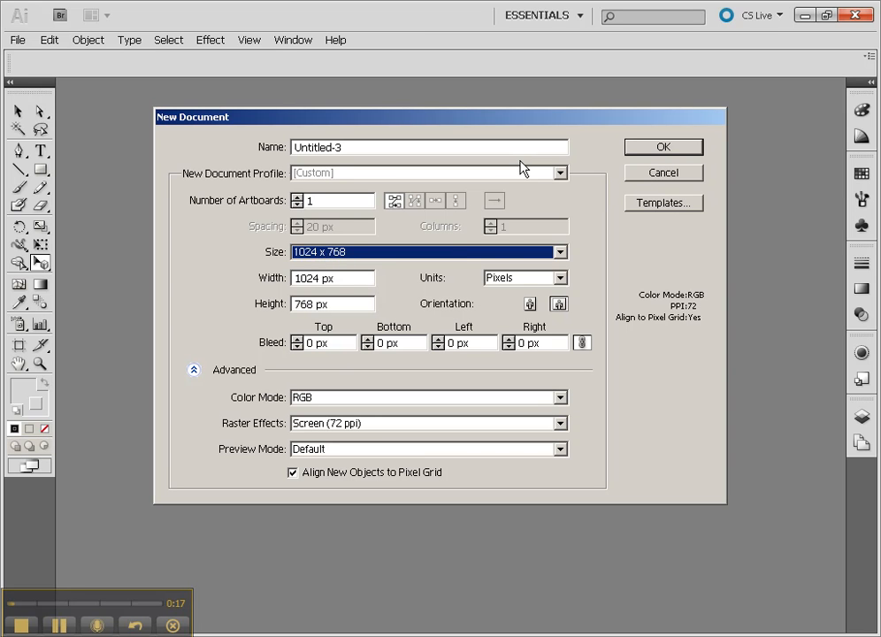
{"action": "left_click", "coordinate": [558, 172]}
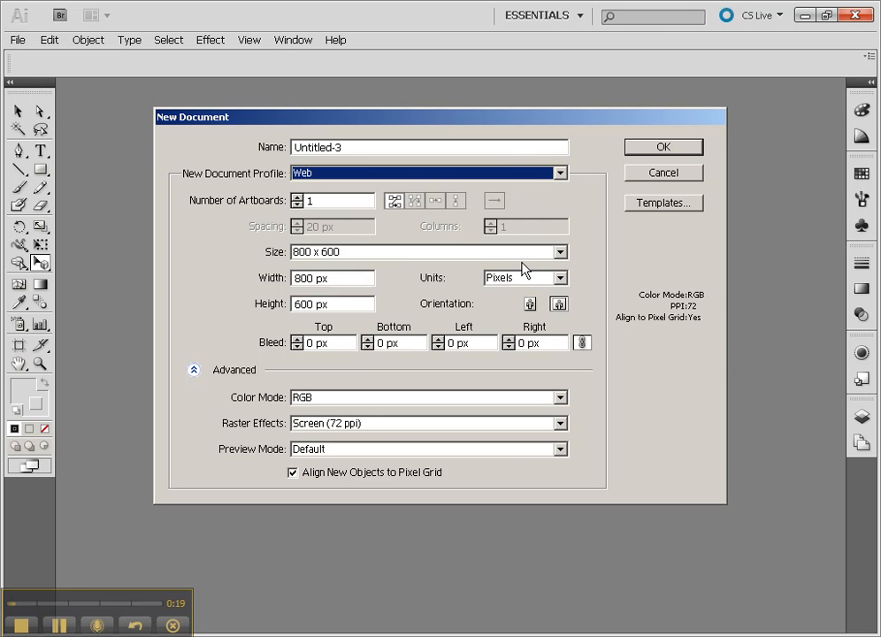
{"action": "left_click", "coordinate": [560, 252]}
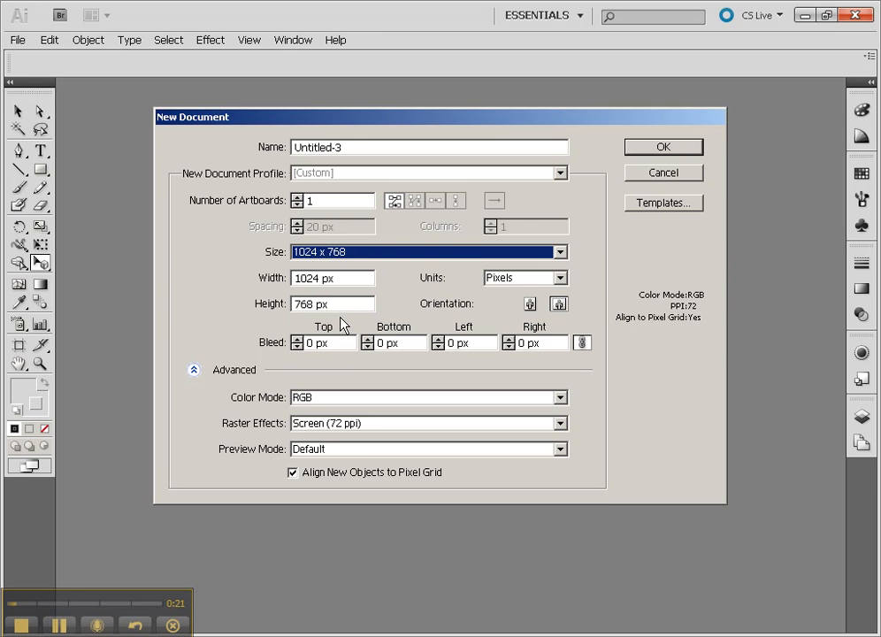
{"action": "mouse_move", "coordinate": [671, 145]}
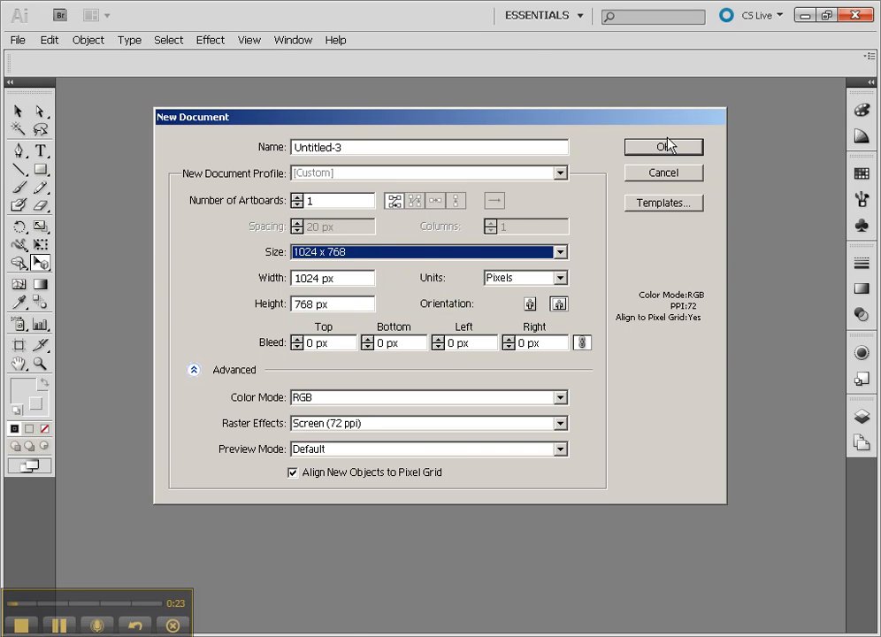
{"action": "left_click", "coordinate": [663, 147]}
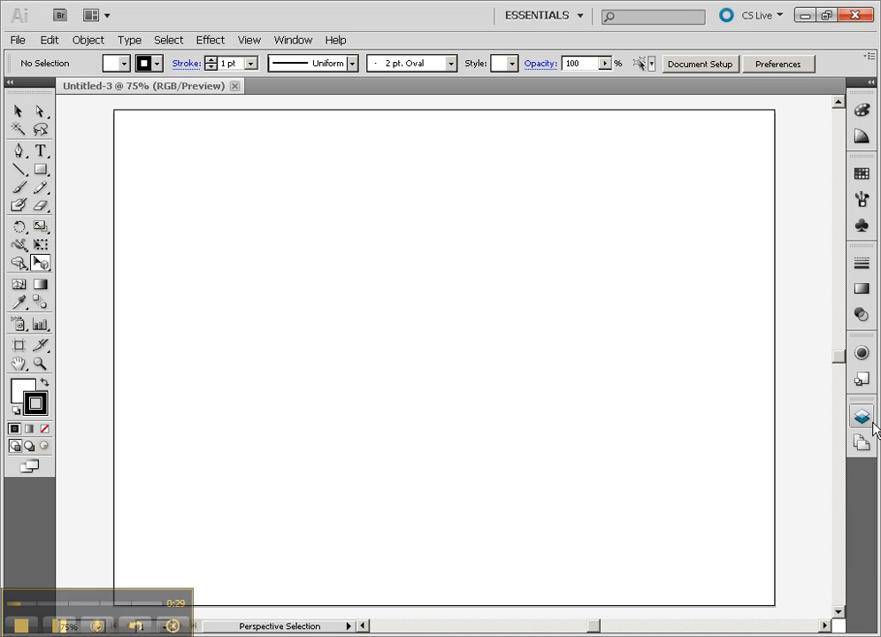
Step: Open the Layers panel from the right dock to show Layer 1
{"action": "left_click", "coordinate": [860, 416]}
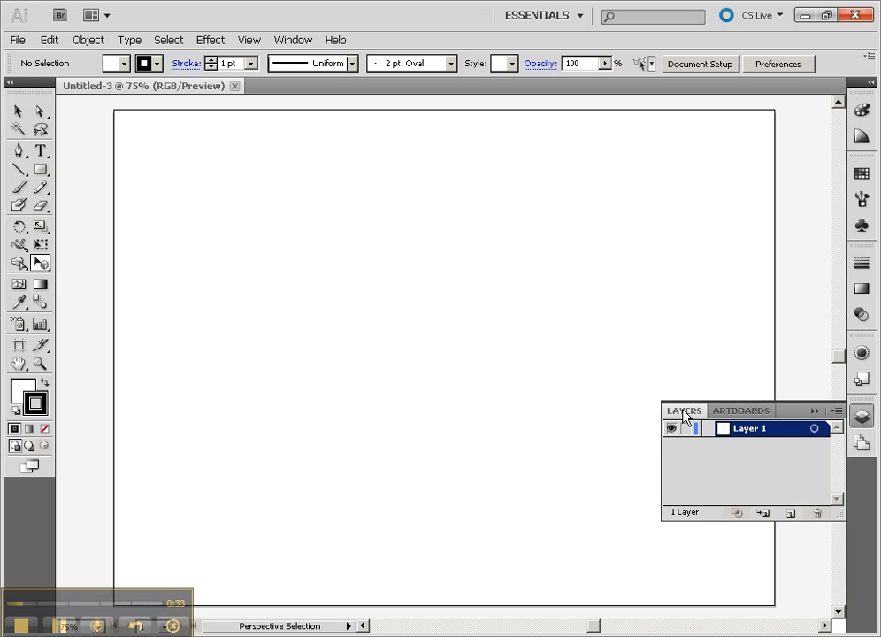
{"action": "mouse_move", "coordinate": [19, 170]}
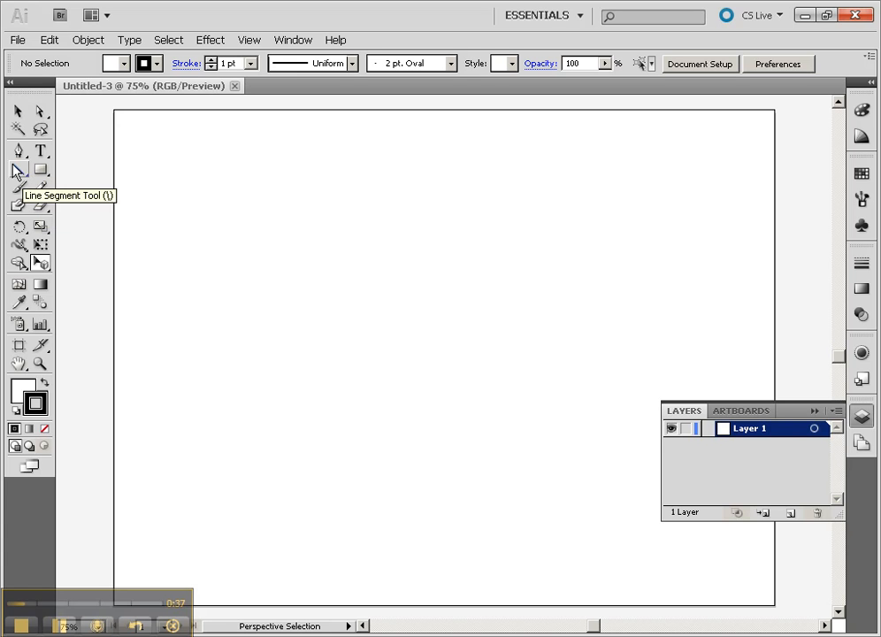
Step: Draw the long horizon line and chevron vanishing-point marks at both ends with the Line Segment Tool
{"action": "left_click", "coordinate": [18, 169]}
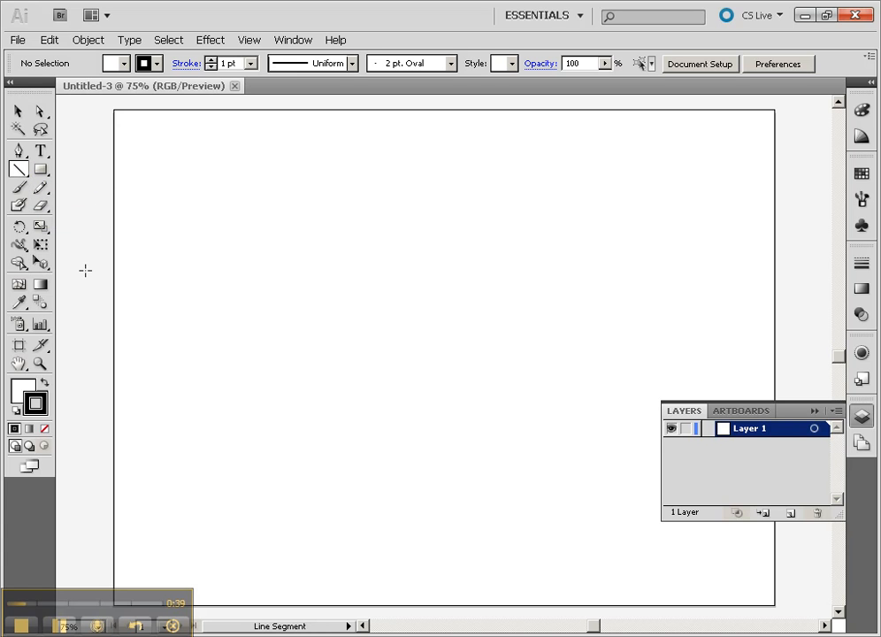
{"action": "left_click_drag", "start_coordinate": [75, 310], "coordinate": [796, 311]}
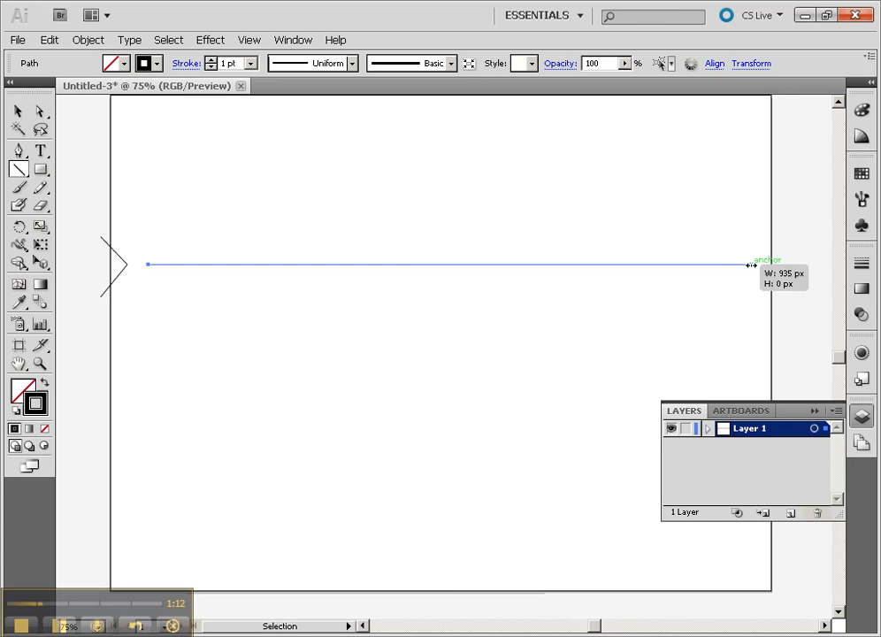
{"action": "left_click", "coordinate": [747, 263]}
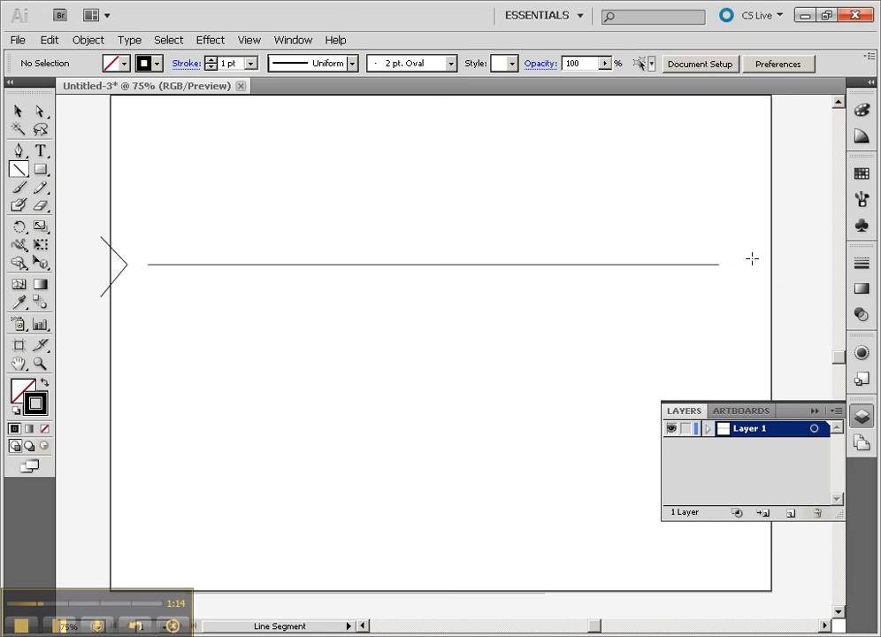
{"action": "left_click", "coordinate": [248, 40]}
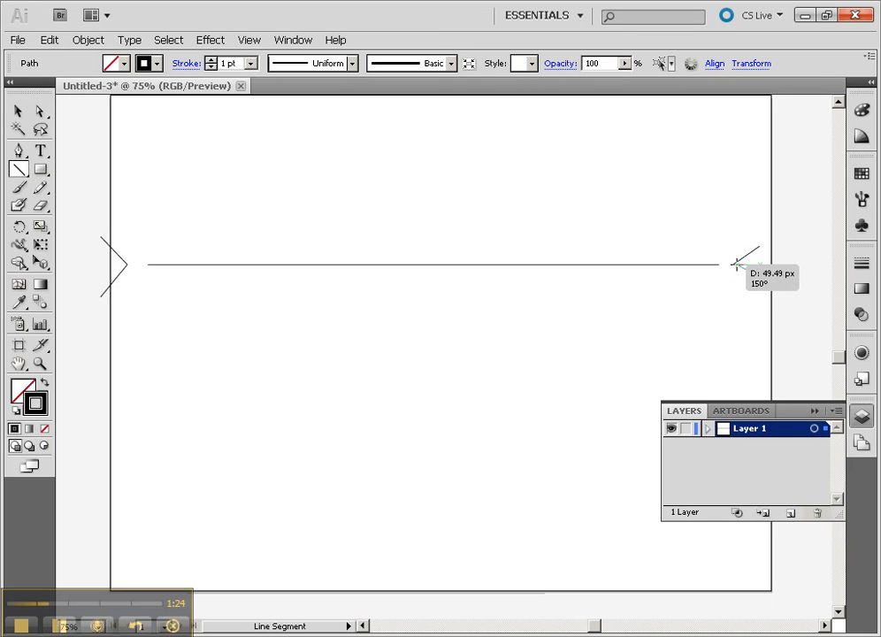
{"action": "left_click", "coordinate": [736, 263]}
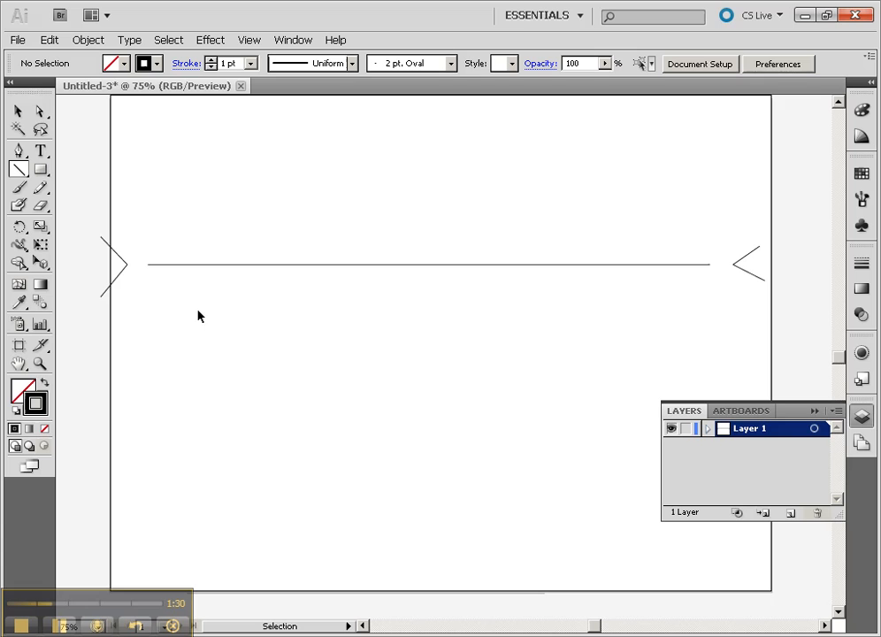
Step: Marquee-select the horizon line and both markers and give them a red stroke
{"action": "left_click_drag", "start_coordinate": [102, 237], "coordinate": [433, 234]}
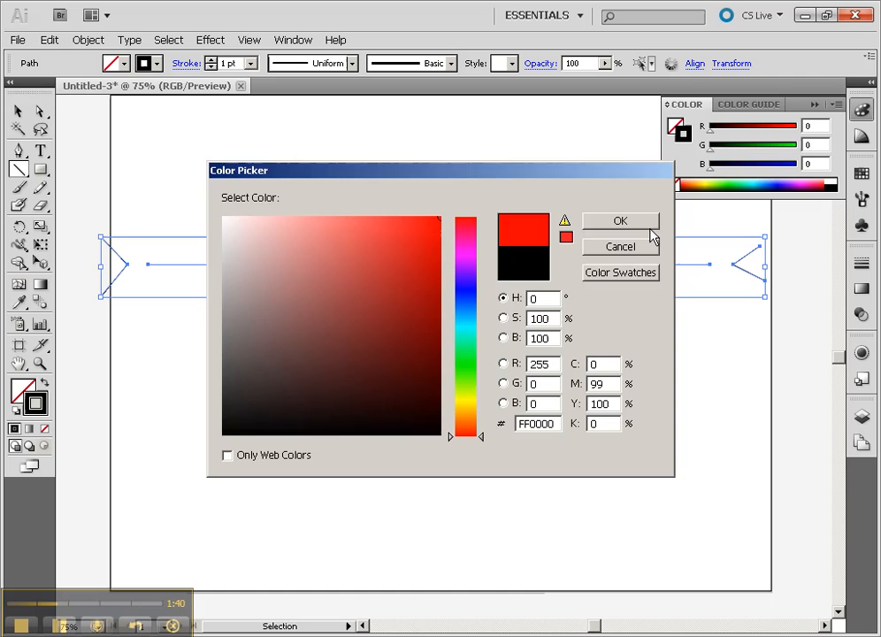
{"action": "left_click", "coordinate": [620, 220]}
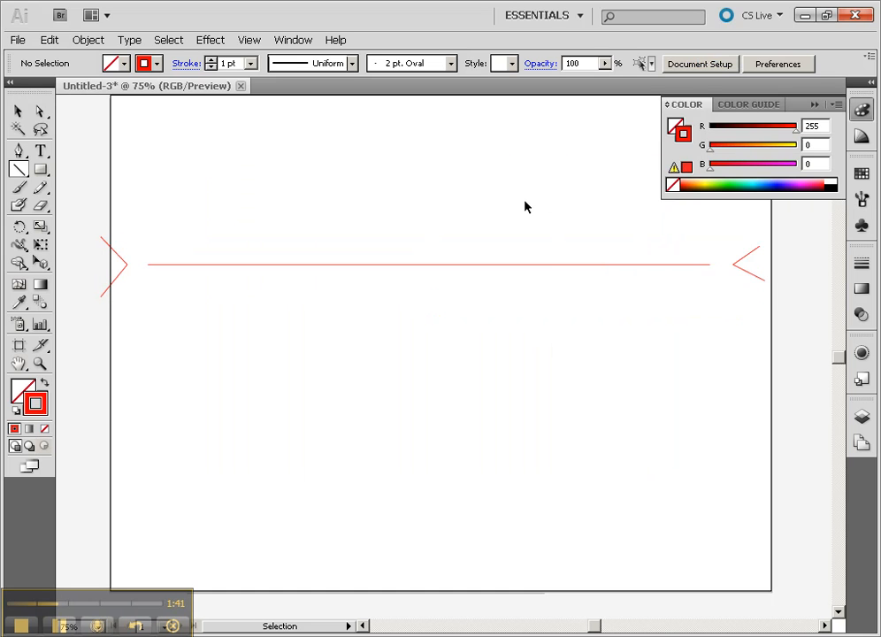
{"action": "mouse_move", "coordinate": [859, 416]}
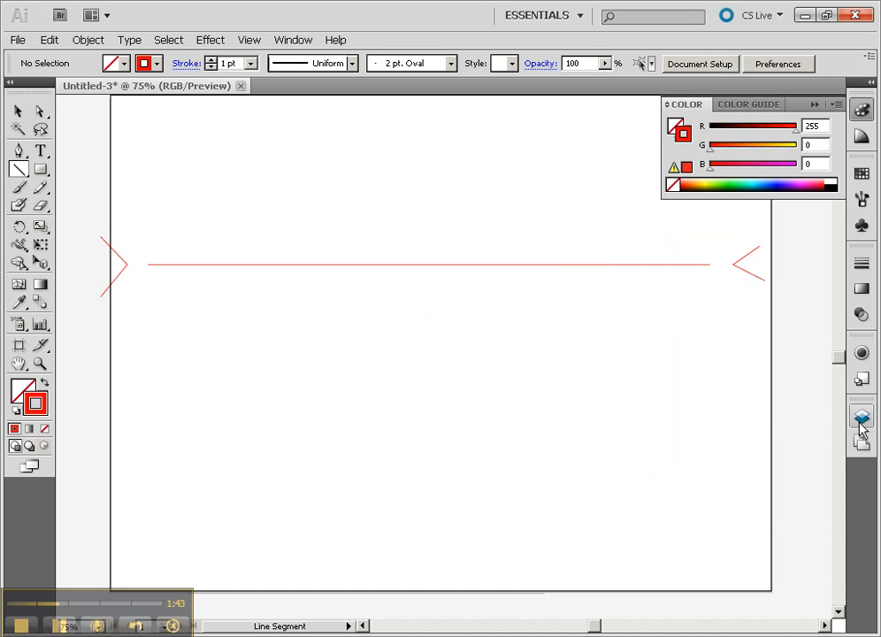
Step: Lock Layer 1 and add a new Layer 2 above it
{"action": "left_click", "coordinate": [861, 416]}
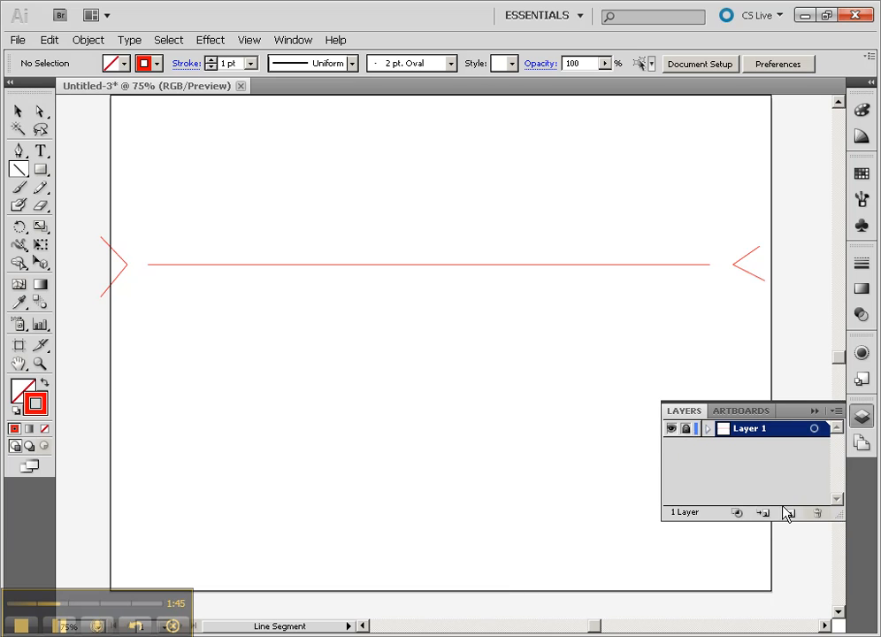
{"action": "left_click", "coordinate": [787, 512]}
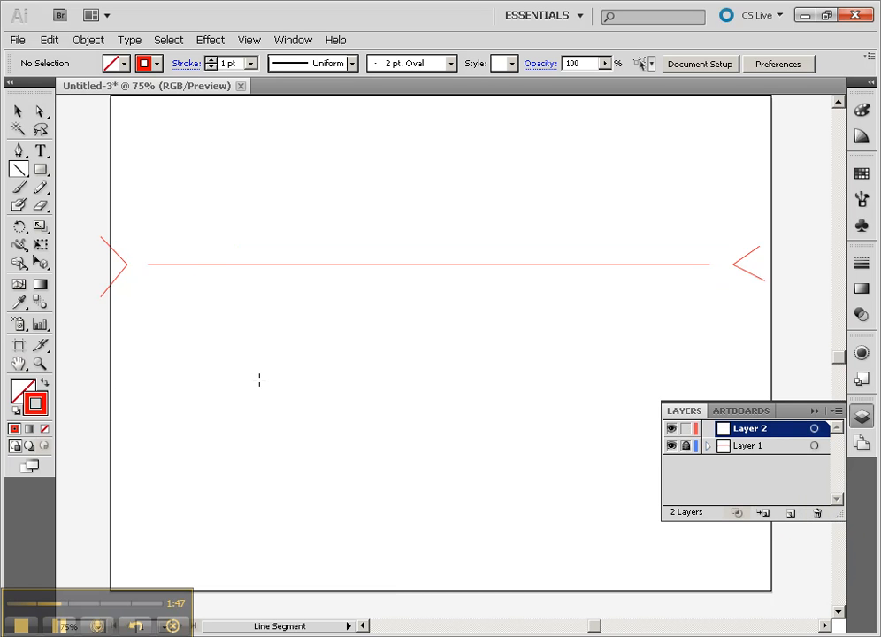
{"action": "mouse_move", "coordinate": [41, 170]}
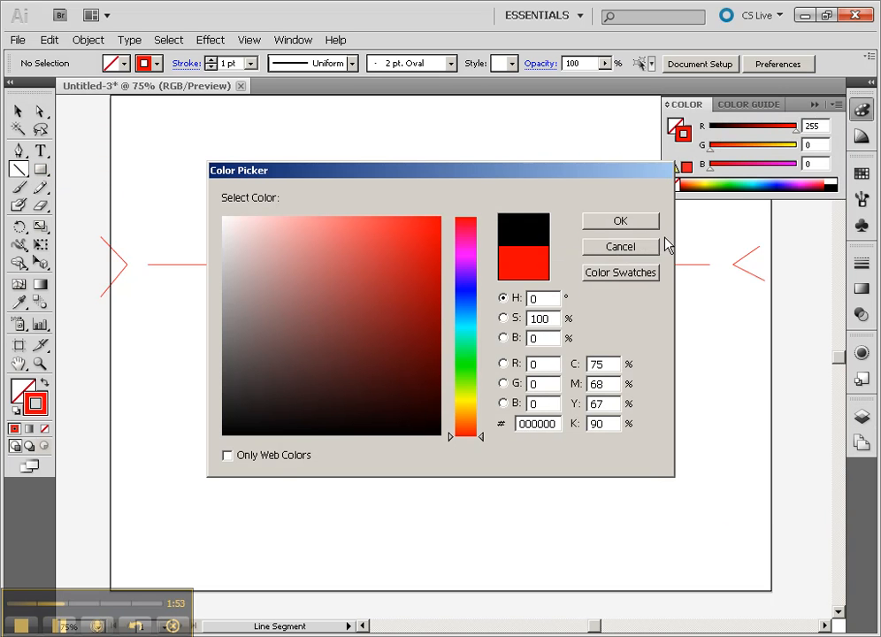
Step: Set the stroke to black and draw the vertical front edge joined to the vanishing points
{"action": "left_click", "coordinate": [619, 220]}
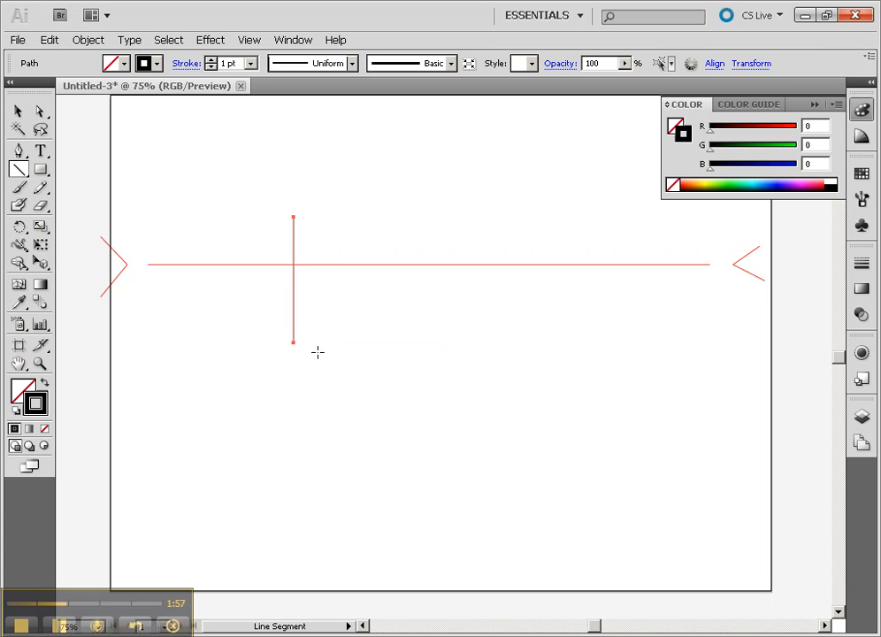
{"action": "mouse_move", "coordinate": [372, 354]}
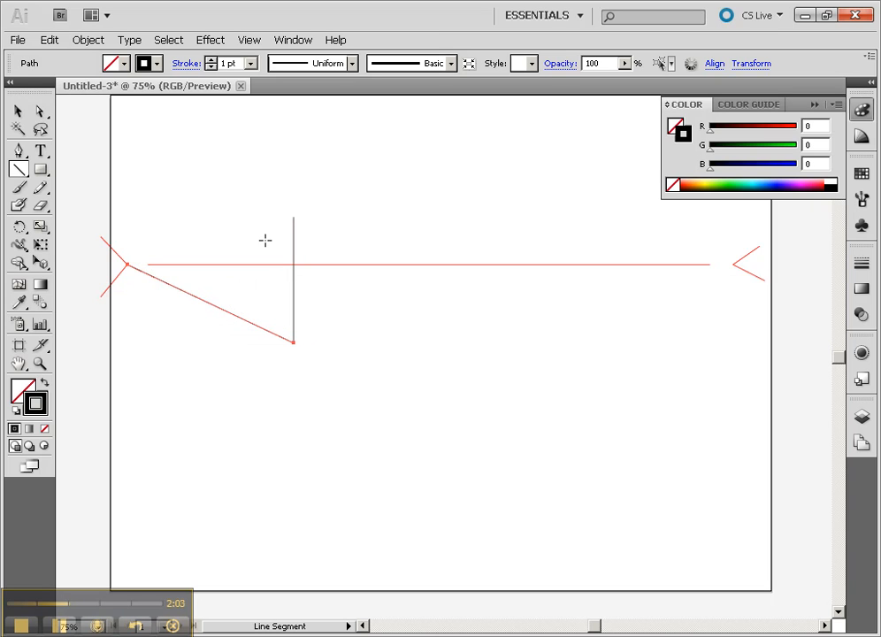
{"action": "left_click_drag", "start_coordinate": [294, 342], "coordinate": [295, 217]}
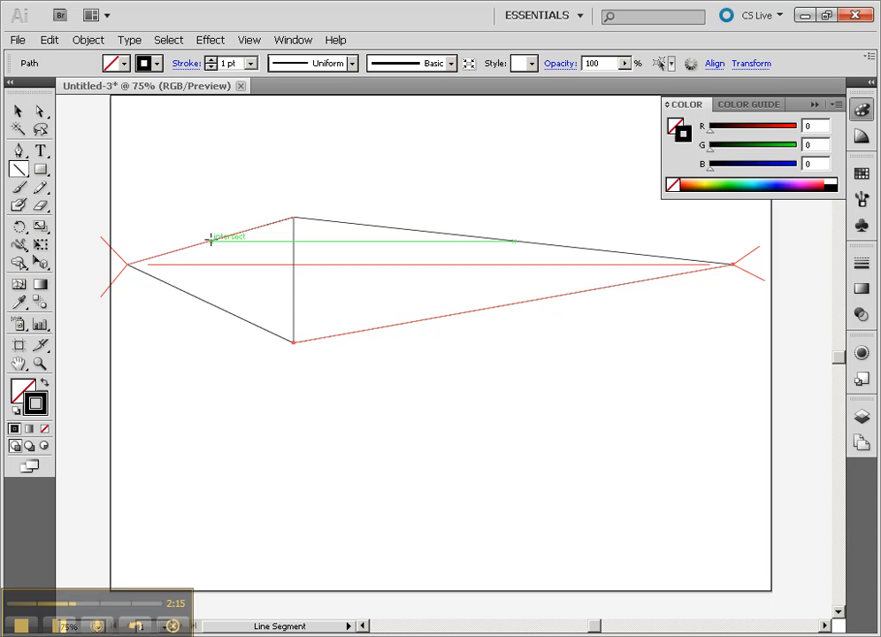
Step: Draw the far left vertical edge and add anchors where the right edge crosses the perspective lines
{"action": "left_click_drag", "start_coordinate": [210, 239], "coordinate": [210, 314]}
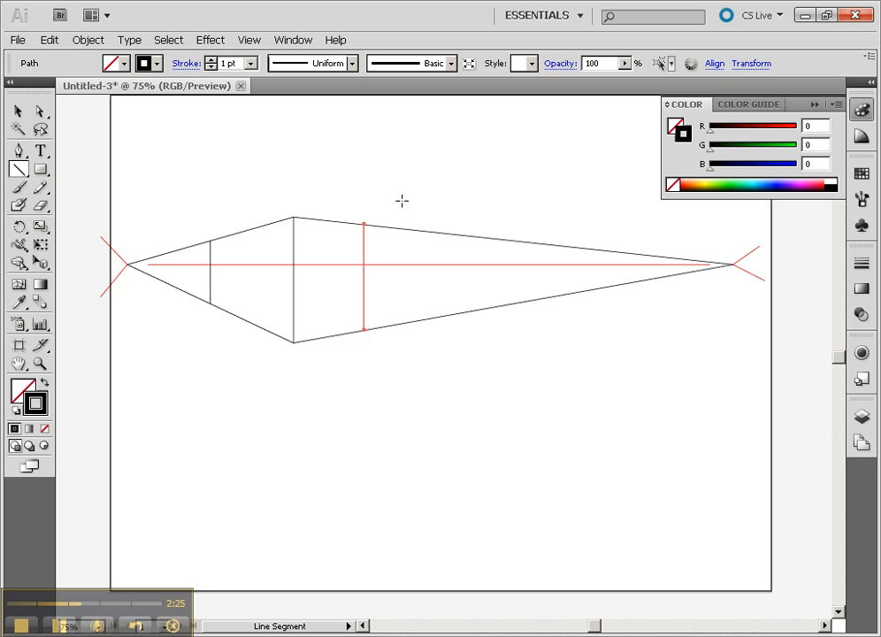
{"action": "left_click", "coordinate": [18, 112]}
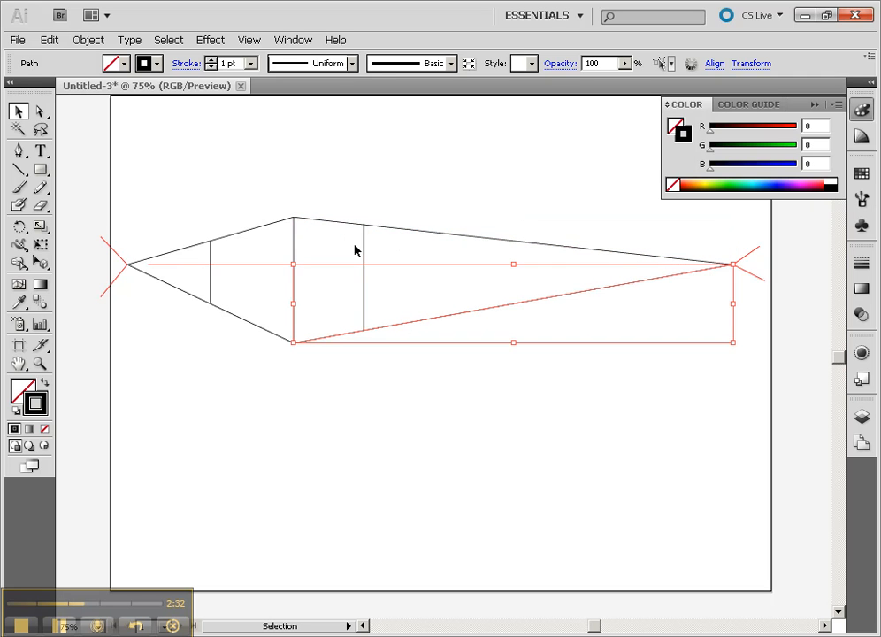
{"action": "mouse_move", "coordinate": [433, 228]}
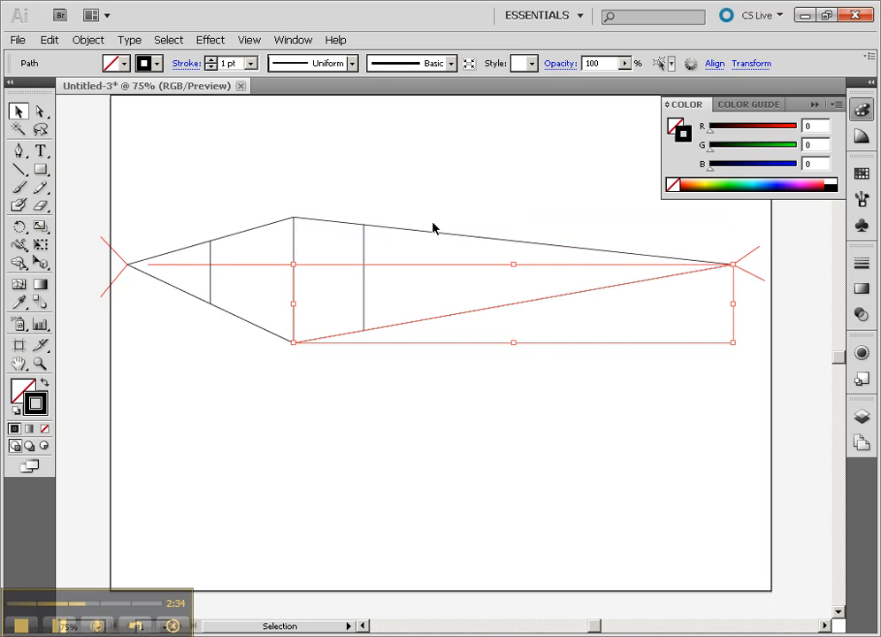
{"action": "mouse_move", "coordinate": [419, 237]}
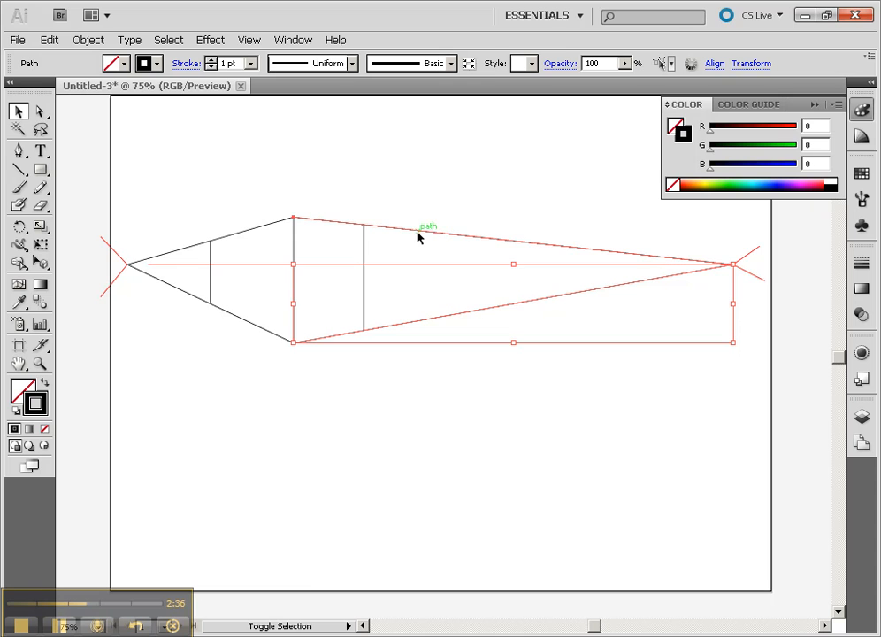
{"action": "right_click", "coordinate": [420, 237]}
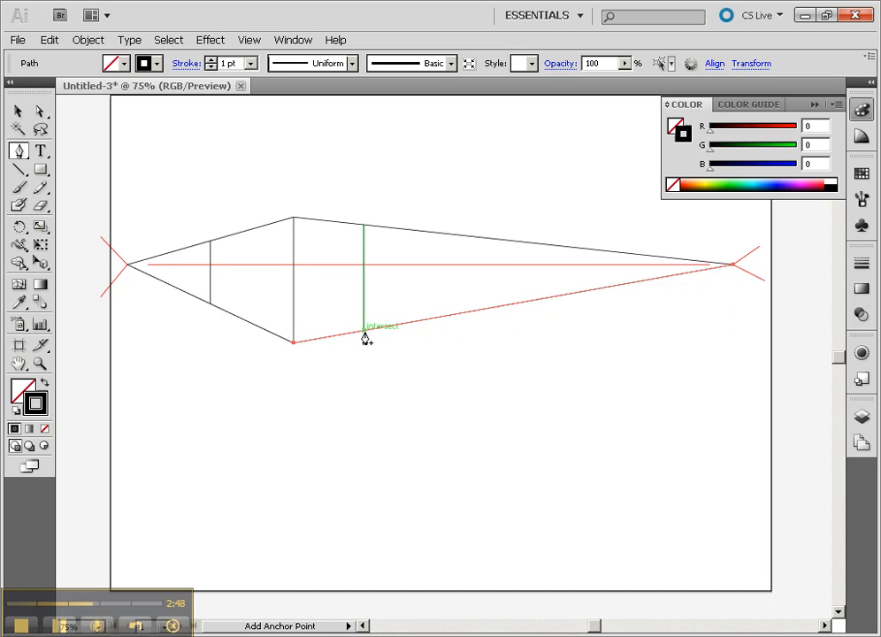
{"action": "left_click", "coordinate": [363, 331]}
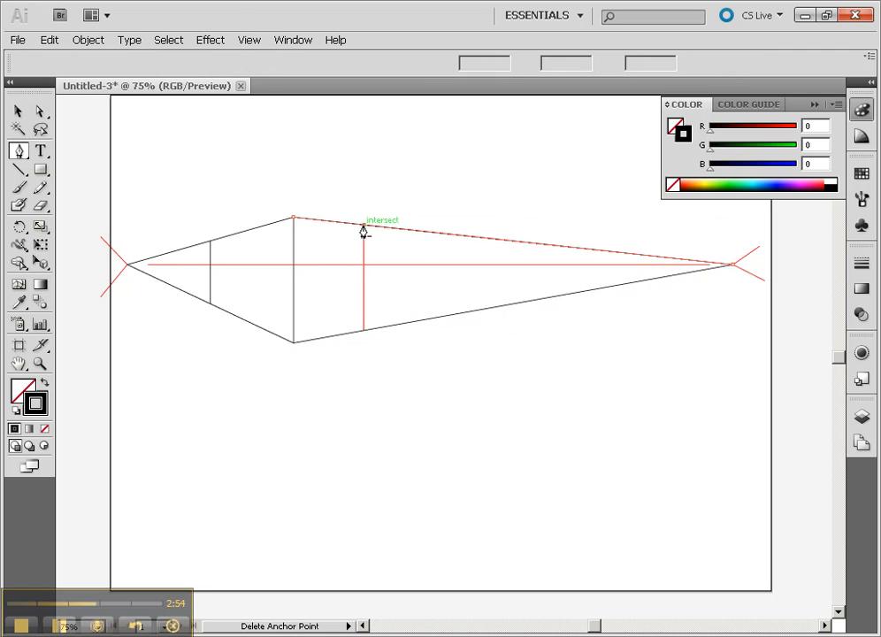
{"action": "left_click", "coordinate": [40, 111]}
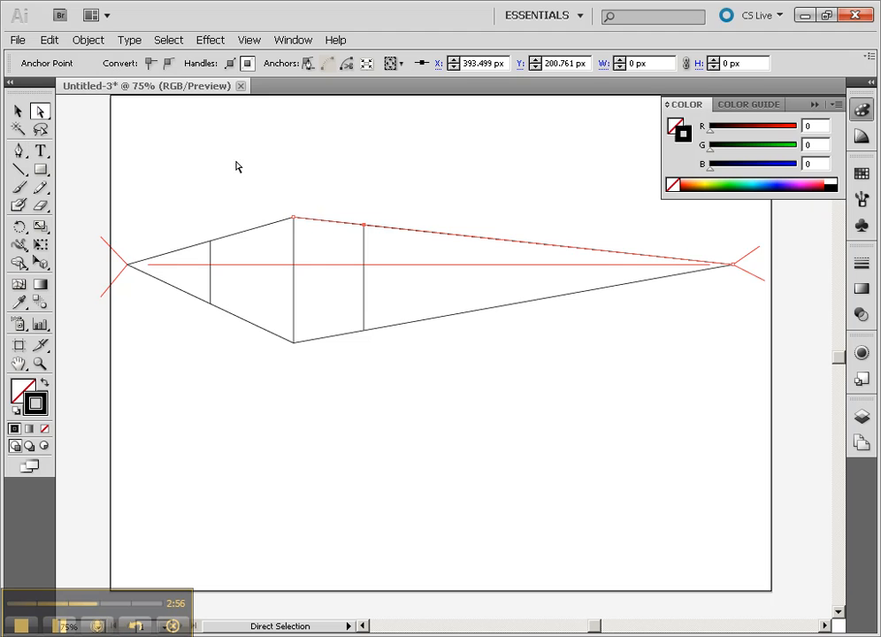
{"action": "mouse_move", "coordinate": [724, 288]}
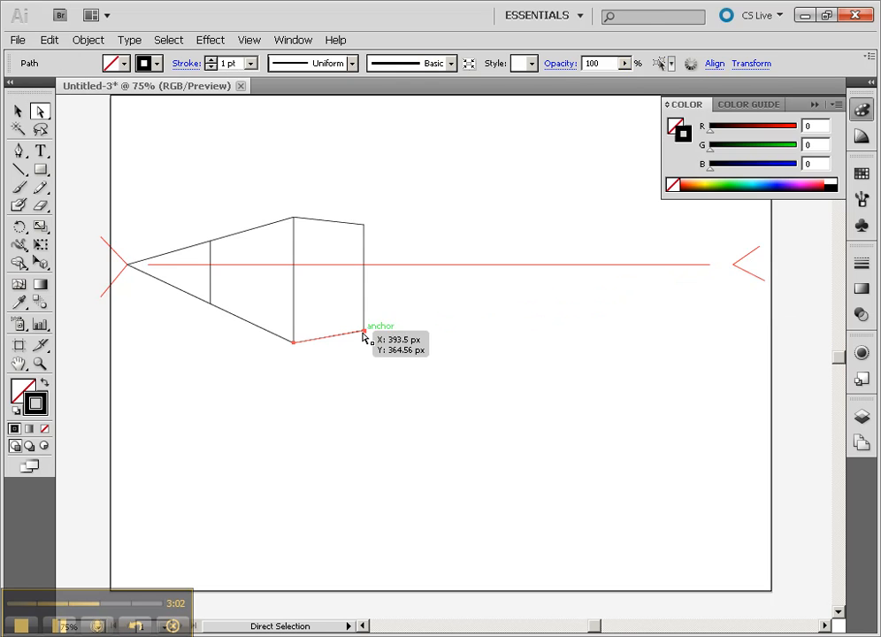
Step: Select the bottom-right end points and connect them to close the corner
{"action": "left_click_drag", "start_coordinate": [363, 332], "coordinate": [413, 384]}
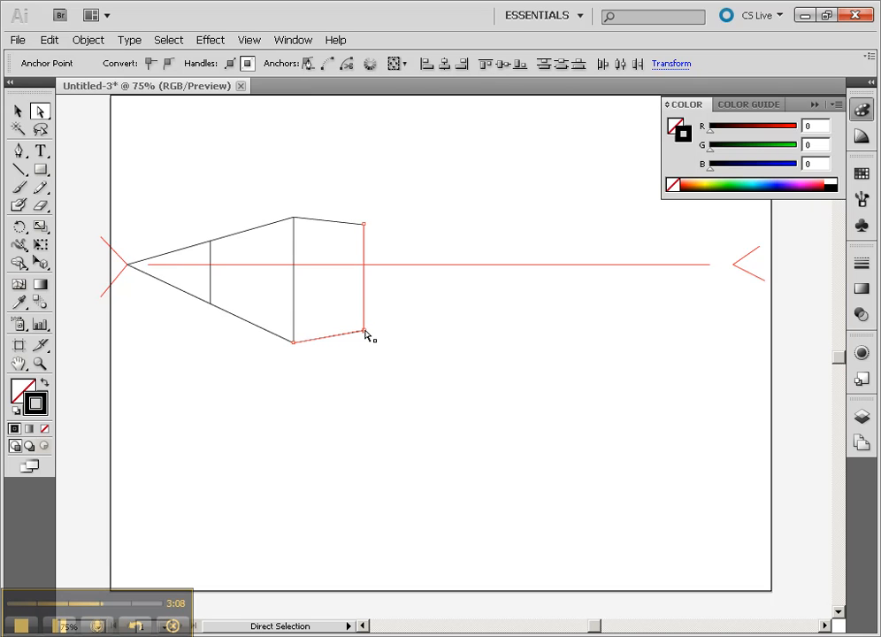
{"action": "left_click", "coordinate": [329, 64]}
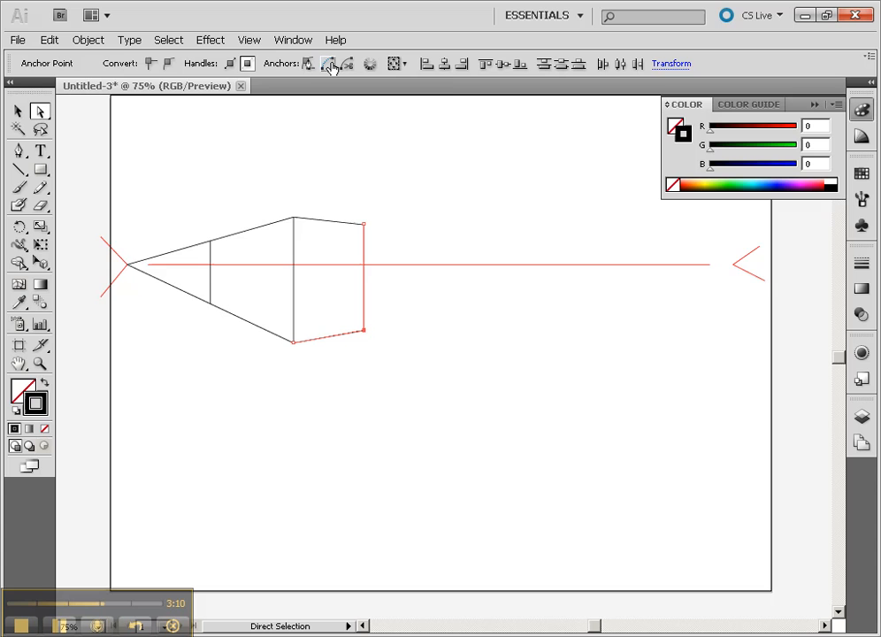
{"action": "mouse_move", "coordinate": [329, 62]}
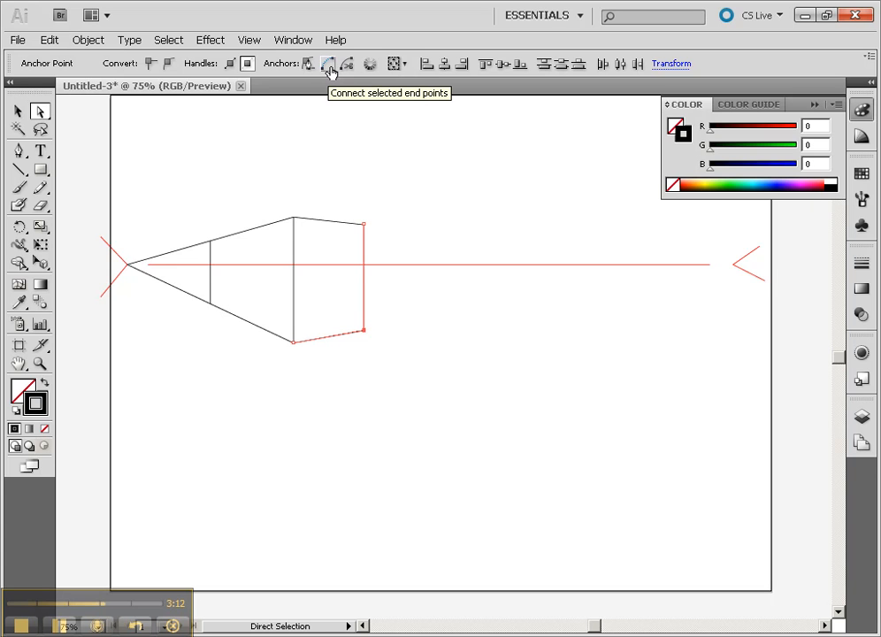
{"action": "left_click", "coordinate": [328, 63]}
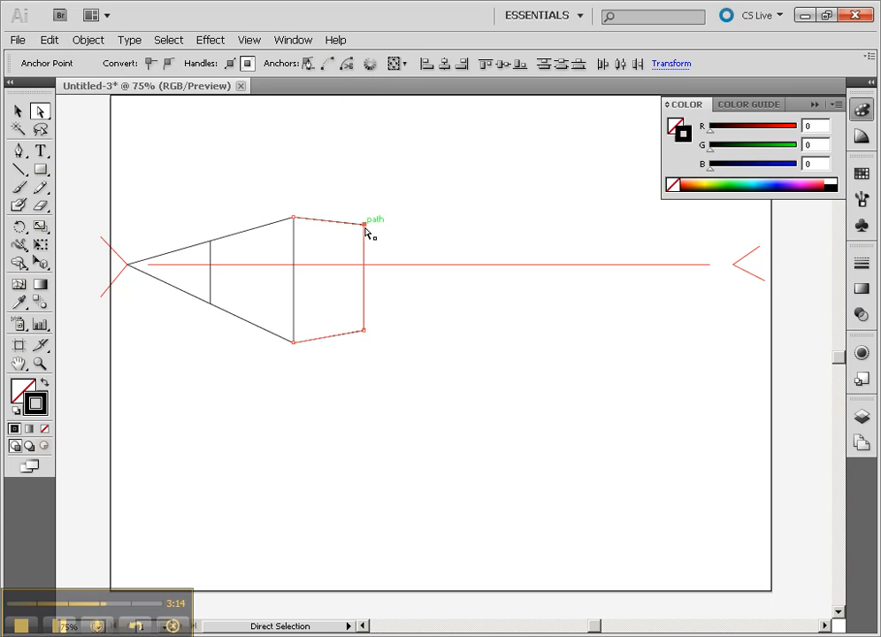
{"action": "right_click", "coordinate": [367, 231]}
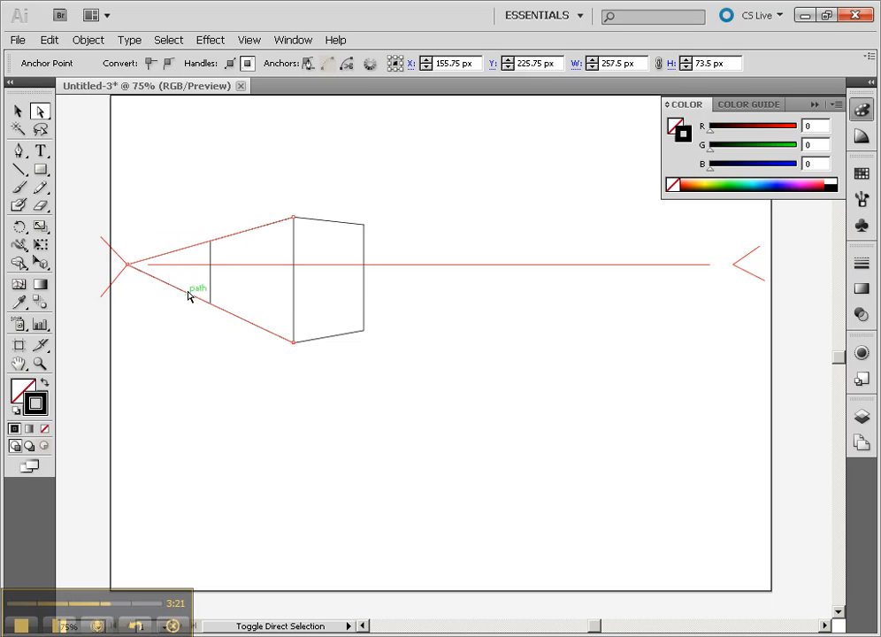
Step: Cut the left vanishing lines back to the side face's far edge by removing anchors at the vanishing point
{"action": "right_click", "coordinate": [228, 317]}
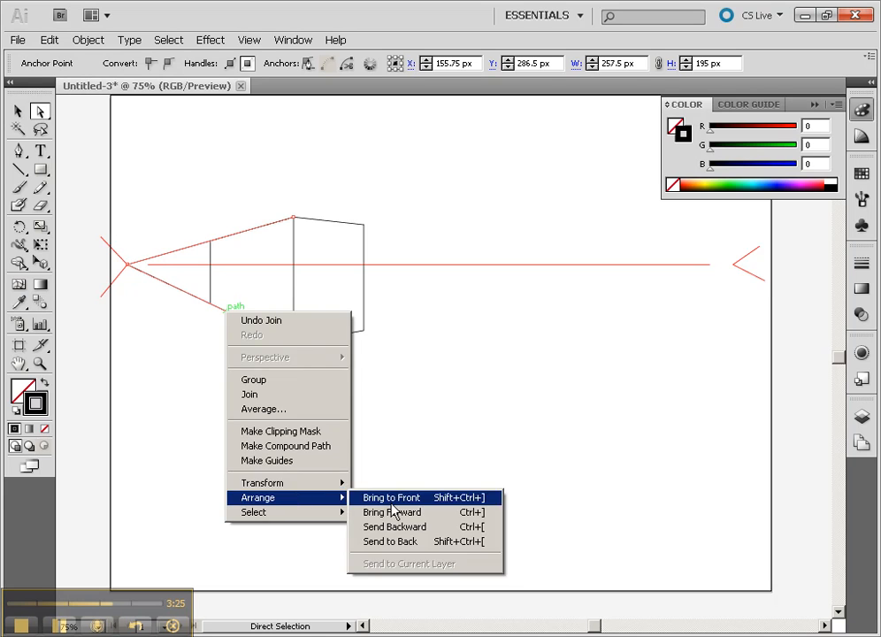
{"action": "left_click", "coordinate": [391, 496]}
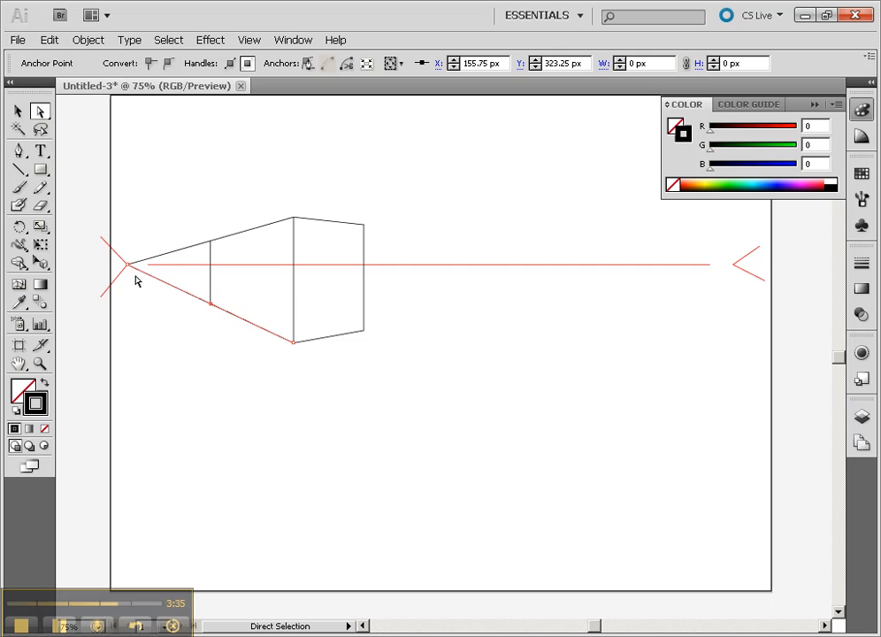
{"action": "left_click", "coordinate": [131, 262]}
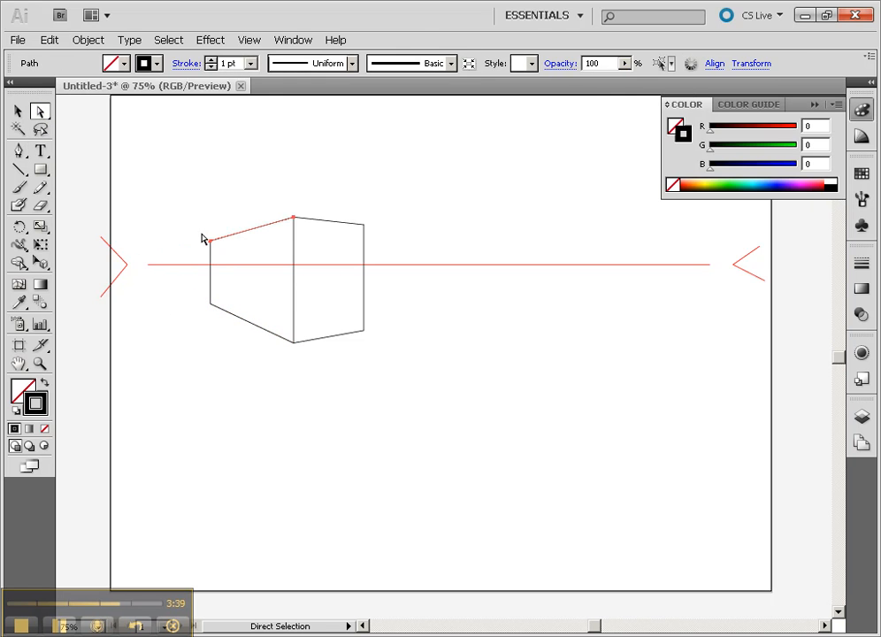
{"action": "left_click", "coordinate": [208, 243]}
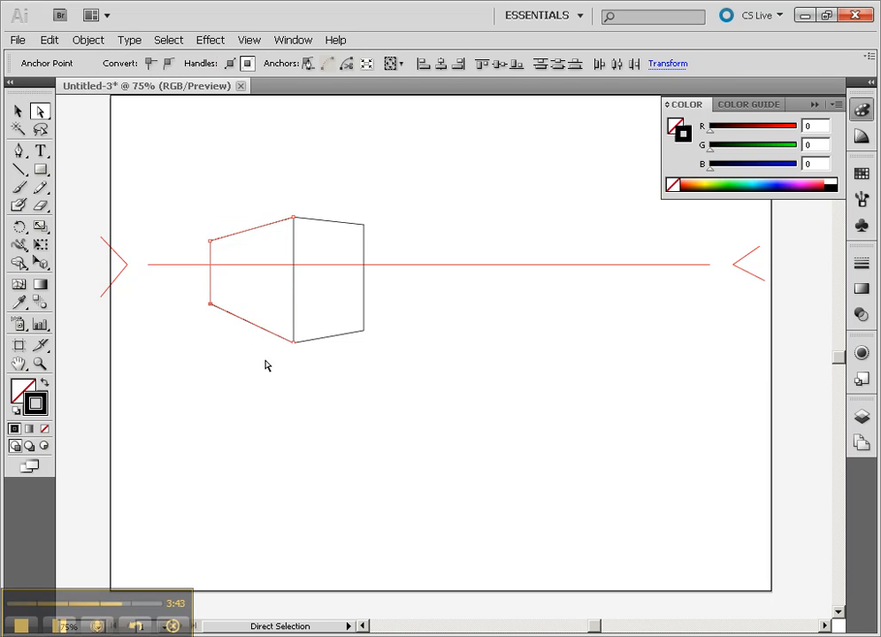
{"action": "left_click", "coordinate": [265, 334]}
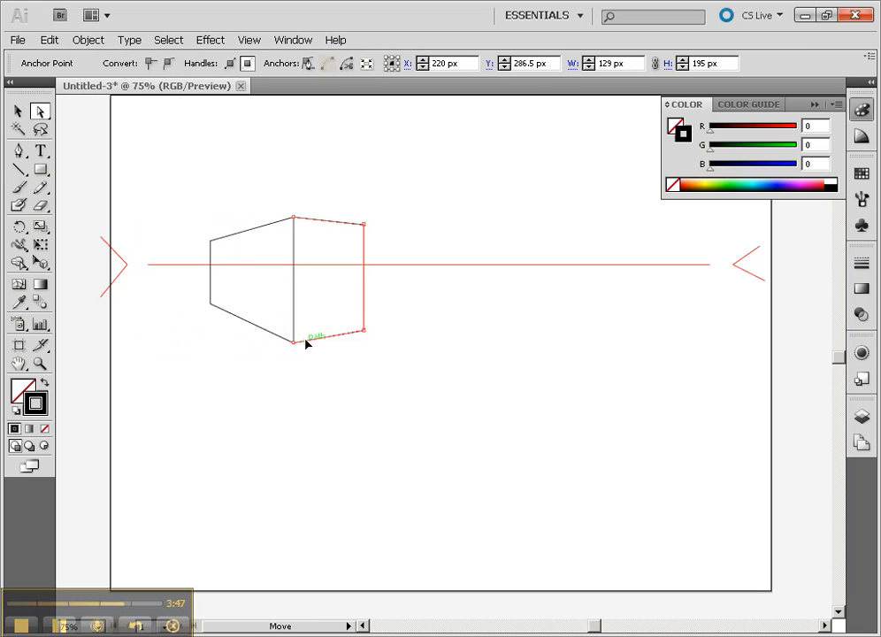
Step: Join the front face's edges into one closed path and fill it #B25959 (R178 G89 B89)
{"action": "left_click", "coordinate": [291, 340]}
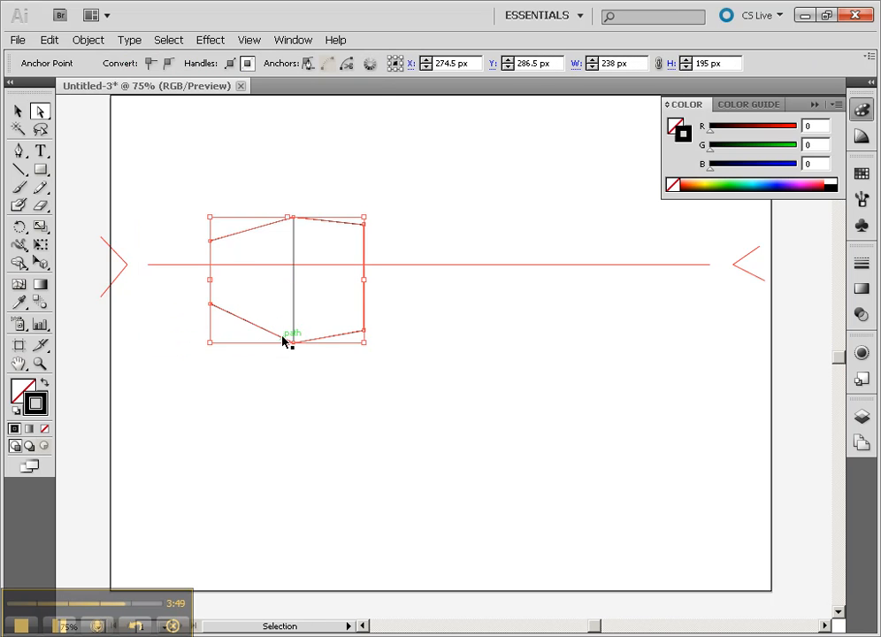
{"action": "left_click", "coordinate": [40, 110]}
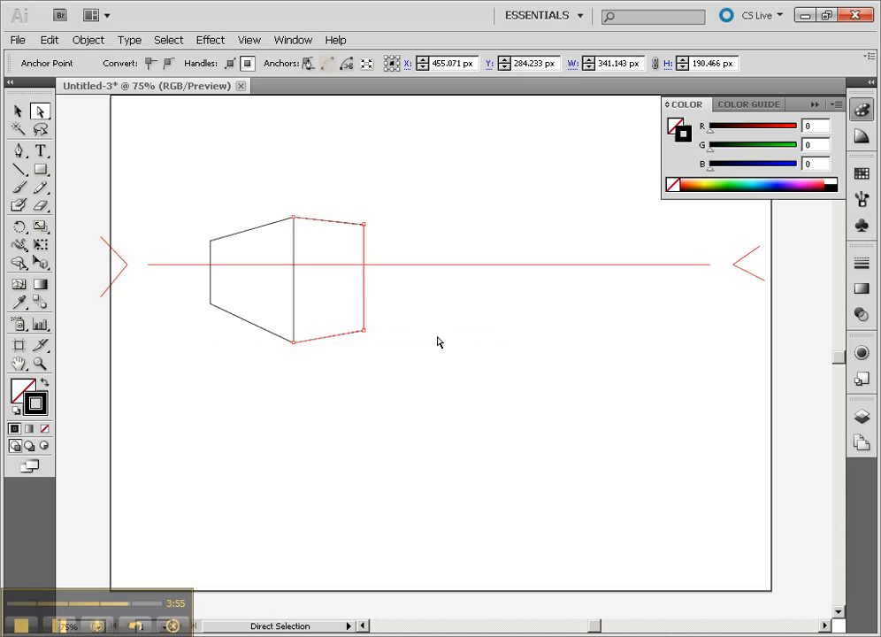
{"action": "left_click", "coordinate": [293, 343]}
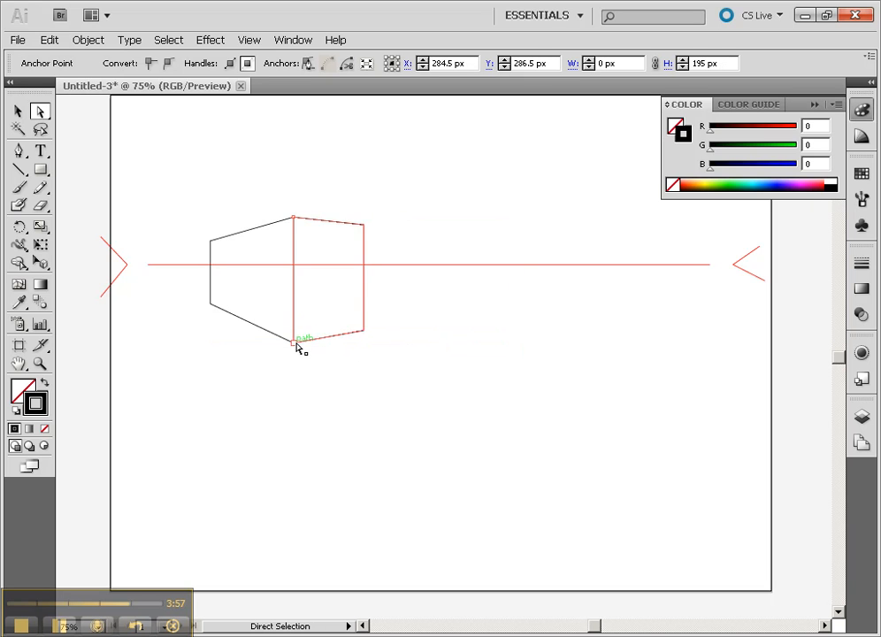
{"action": "left_click", "coordinate": [295, 341]}
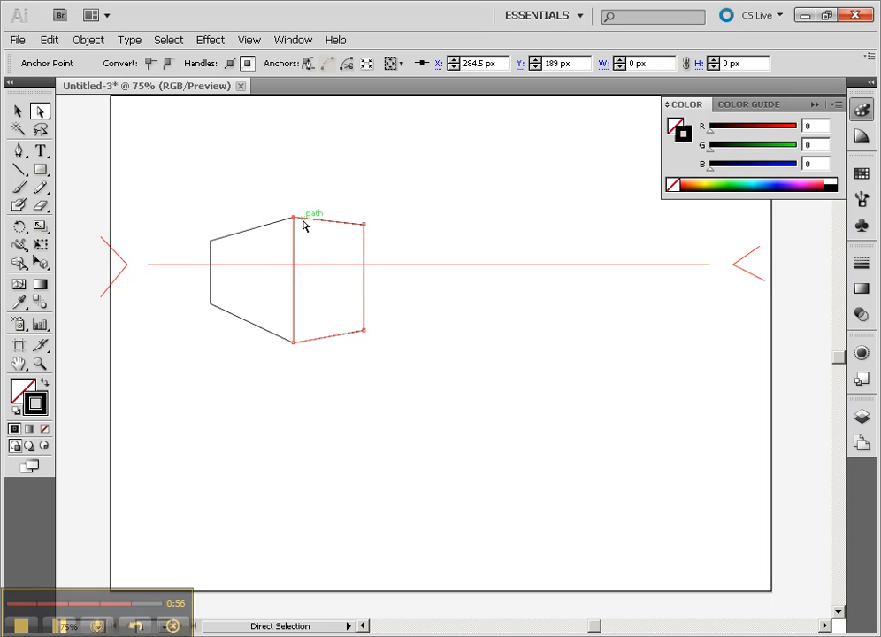
{"action": "left_click", "coordinate": [16, 111]}
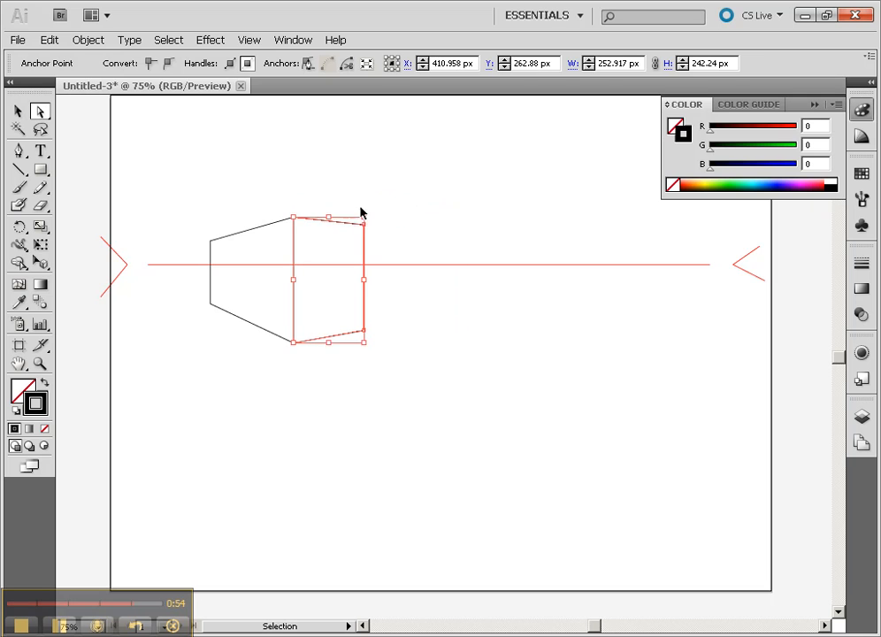
{"action": "left_click", "coordinate": [328, 217]}
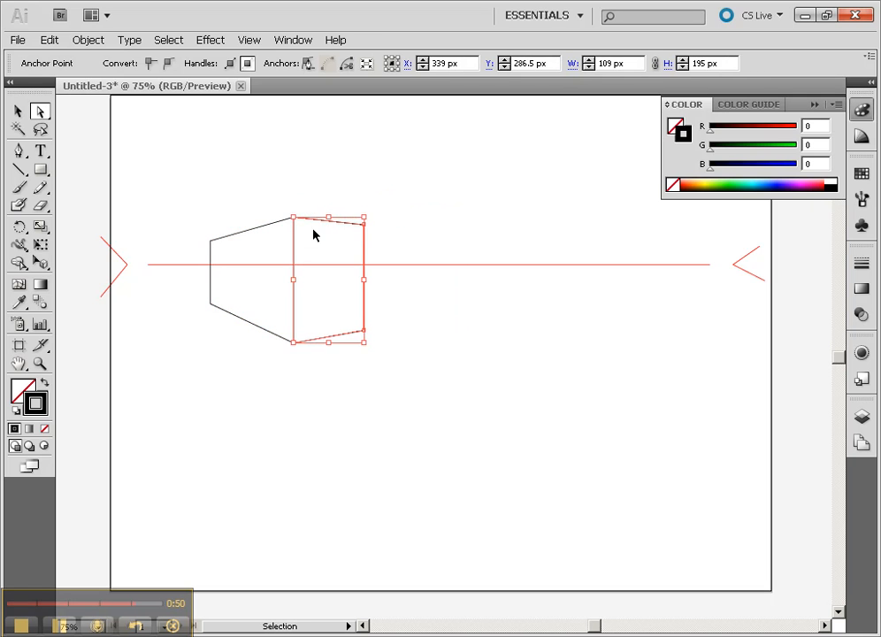
{"action": "left_click", "coordinate": [39, 110]}
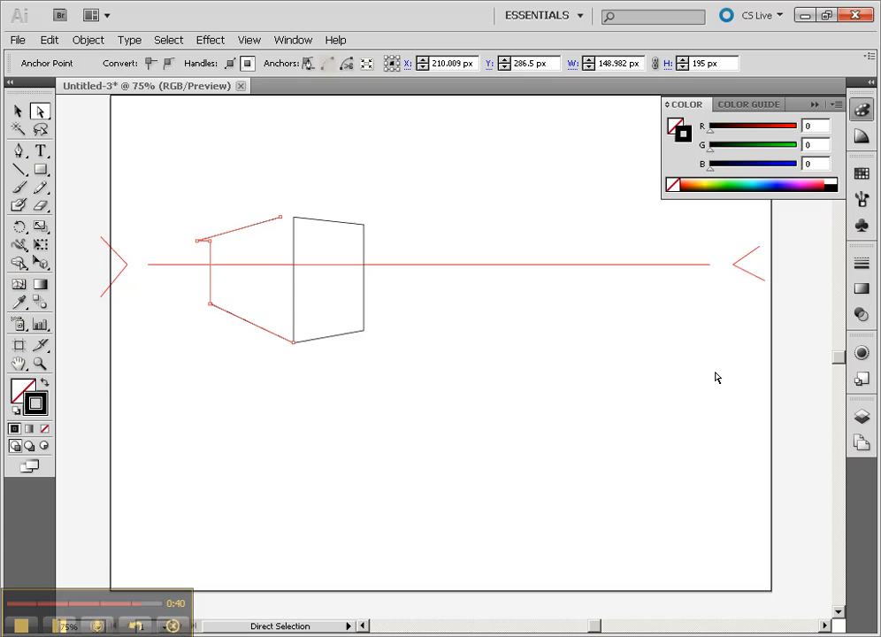
{"action": "mouse_move", "coordinate": [458, 150]}
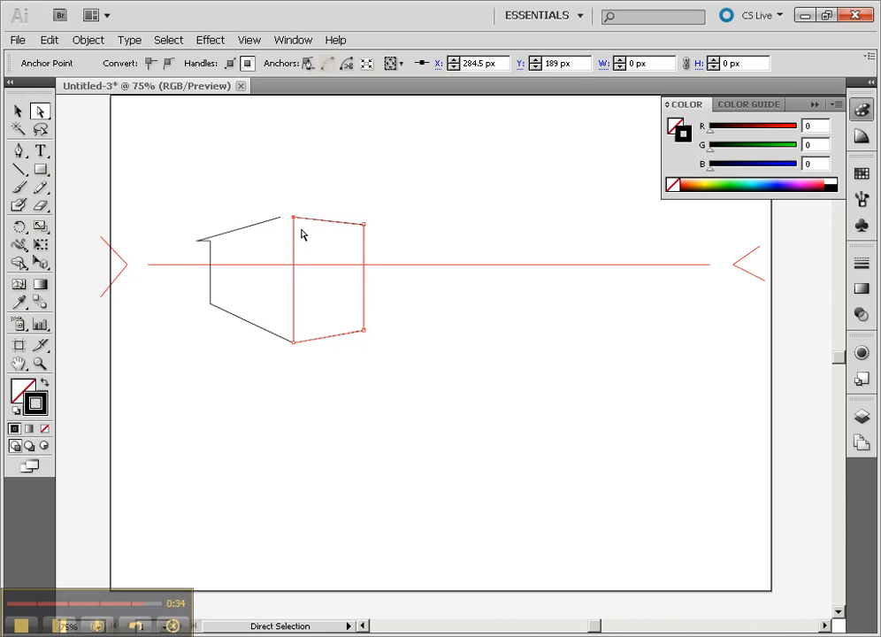
{"action": "mouse_move", "coordinate": [58, 421]}
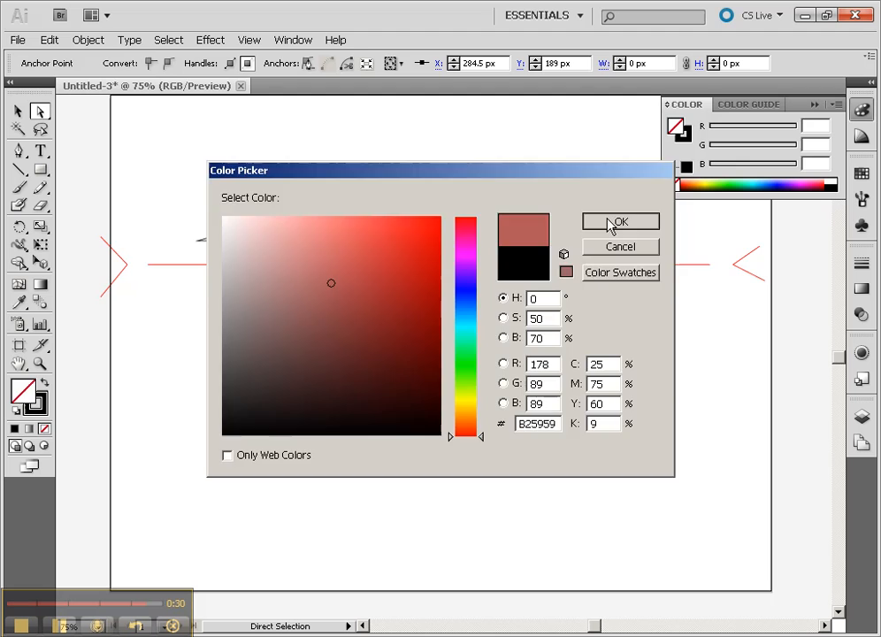
{"action": "left_click", "coordinate": [619, 221]}
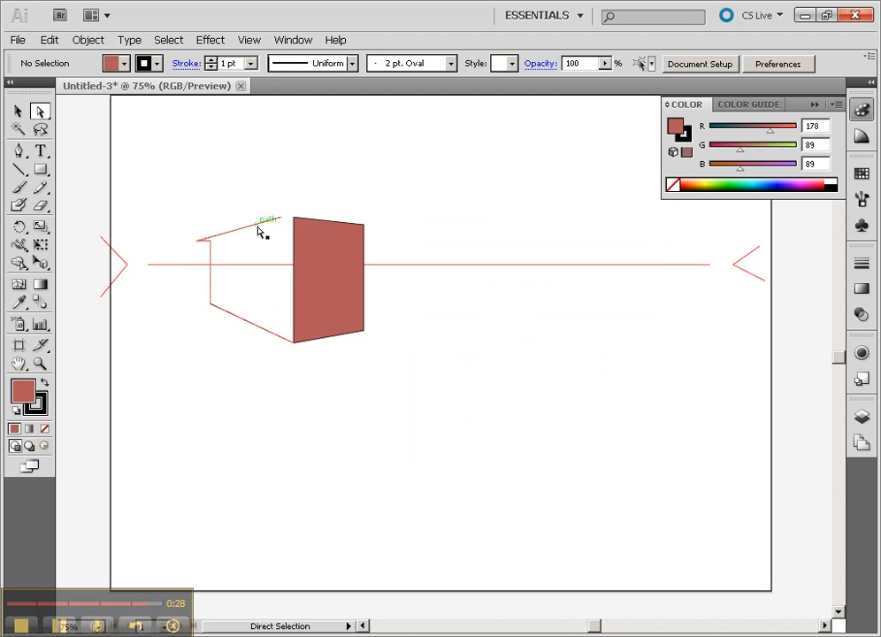
{"action": "left_click", "coordinate": [281, 219]}
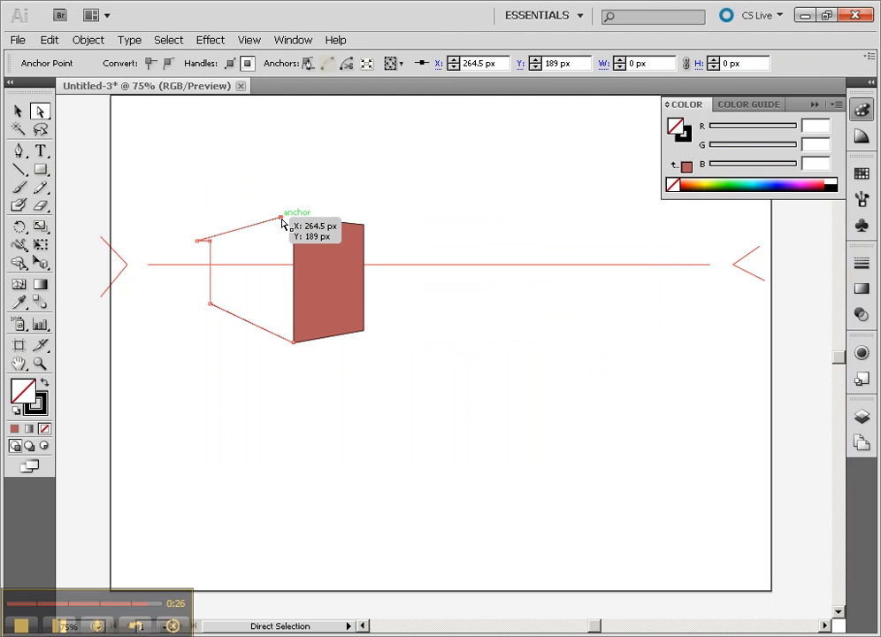
{"action": "mouse_move", "coordinate": [303, 363]}
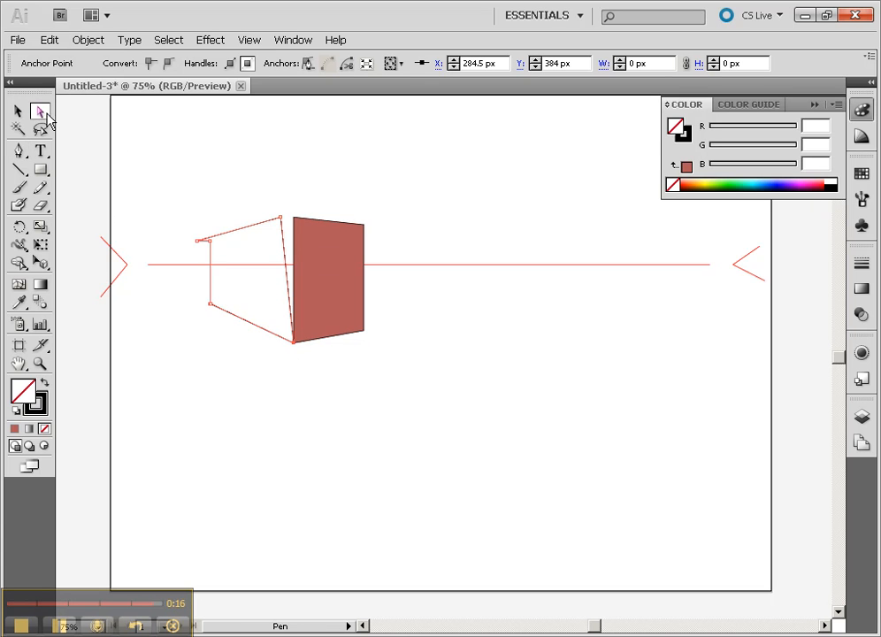
Step: Snap the side face's top endpoint onto the front top-left corner with the Direct Selection Tool, then pick the Pen Tool
{"action": "left_click", "coordinate": [39, 111]}
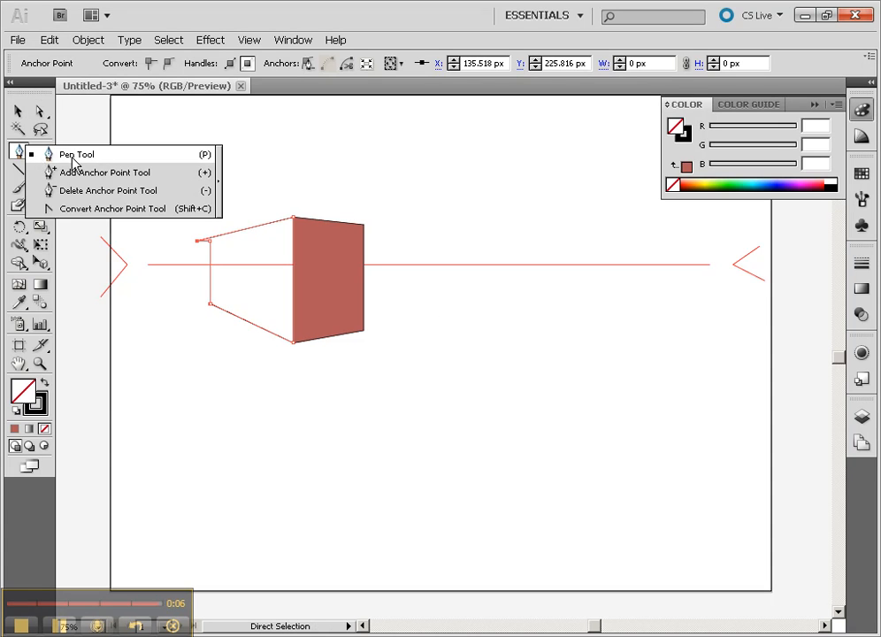
{"action": "left_click", "coordinate": [77, 153]}
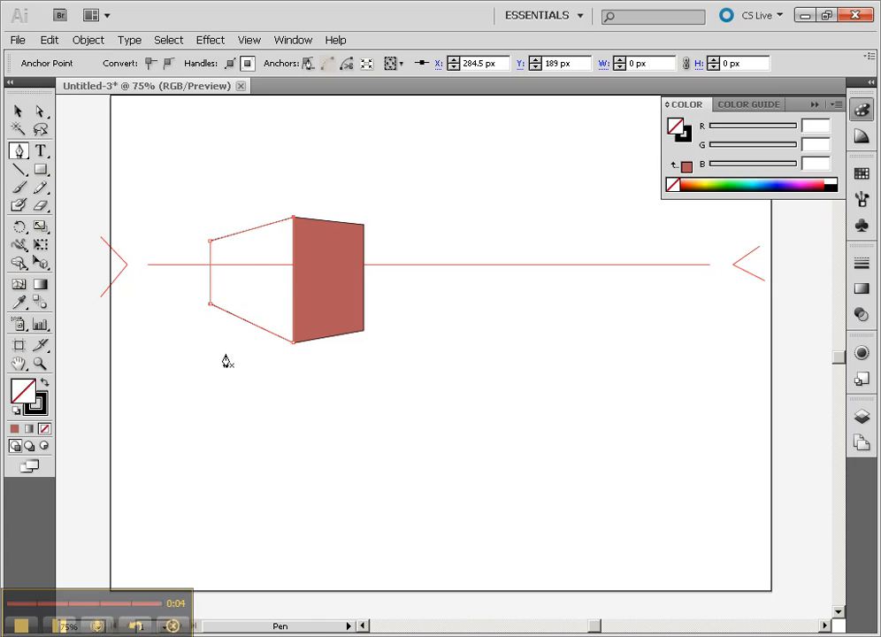